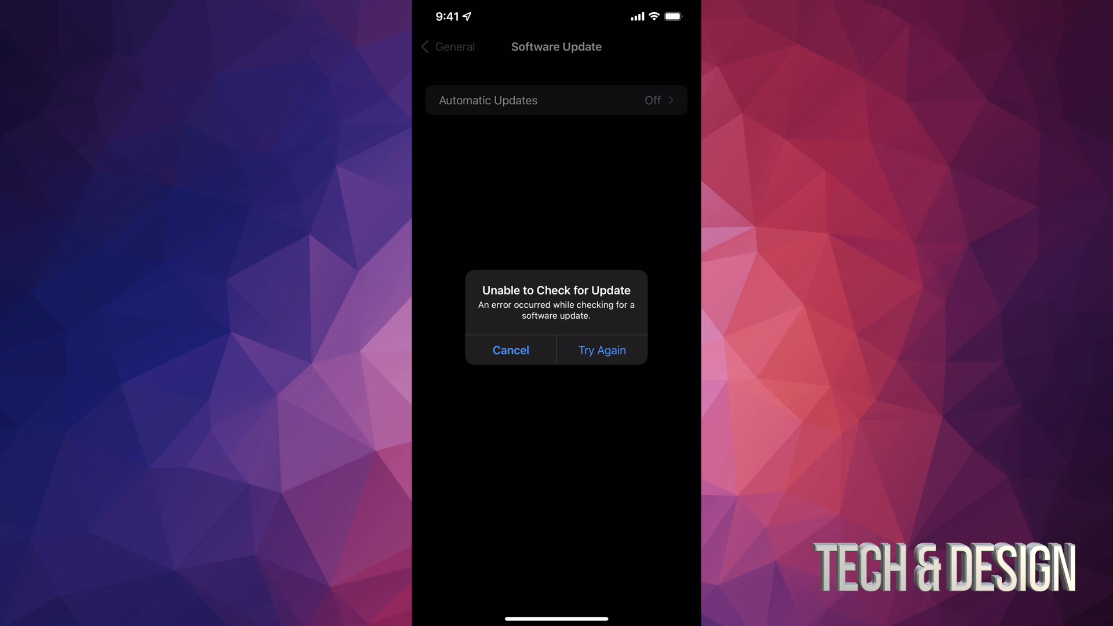
- Cancel the 'Unable to Check for Update' alert and return to General settings
click(601, 350)
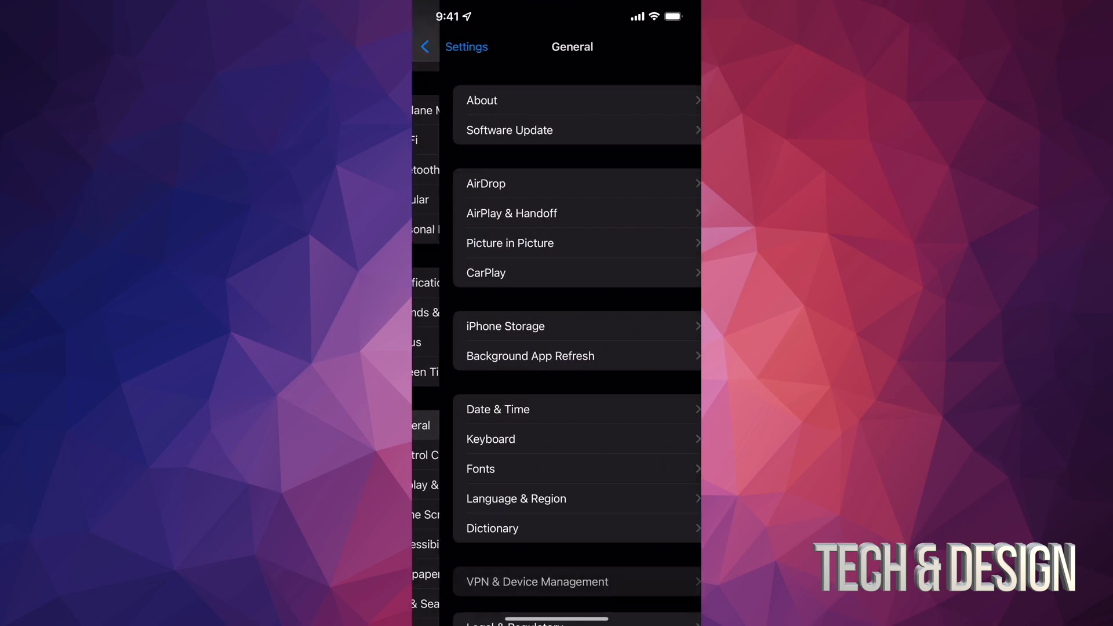
click(508, 130)
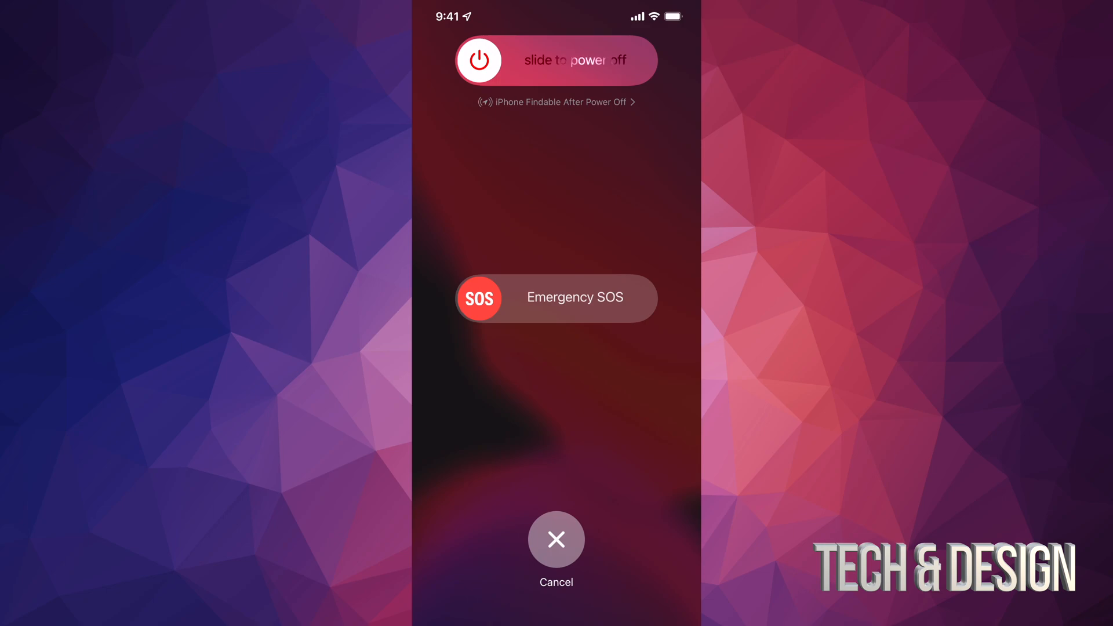
- Slide to power off the iPhone and acknowledge the Find My findable notice
drag(479, 60, 635, 60)
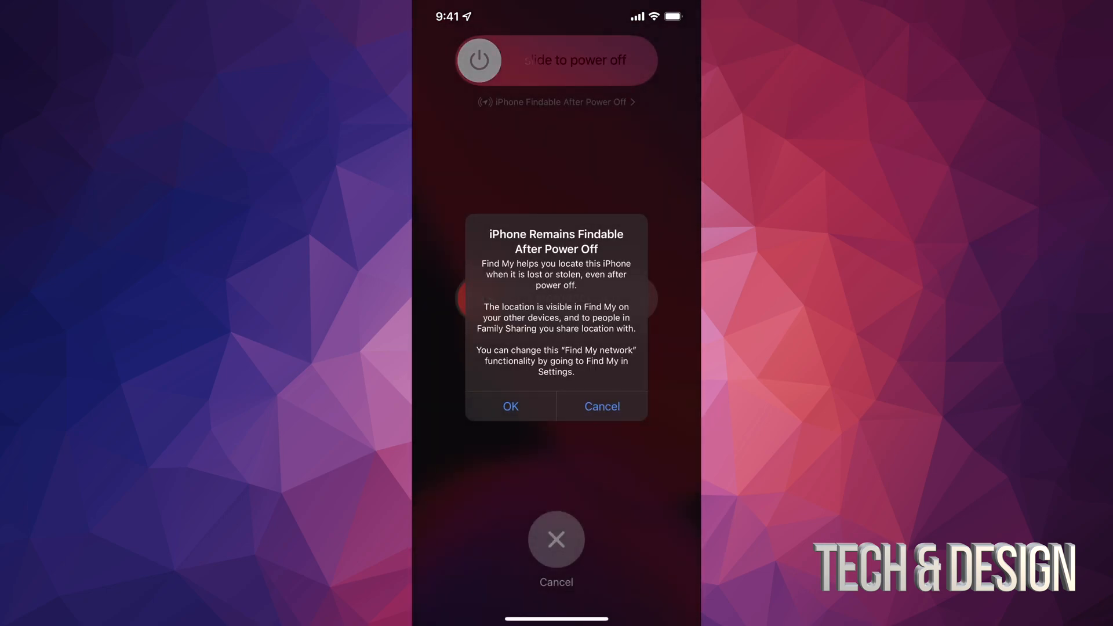
click(510, 406)
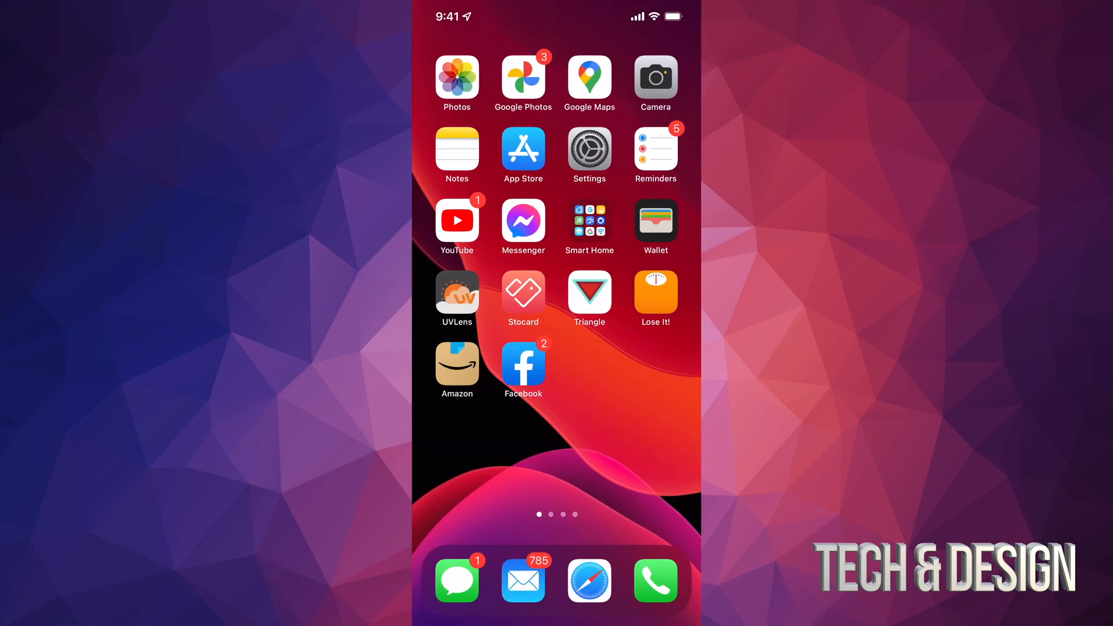
- Reopen Software Update in Settings and retry the failed update check
click(588, 150)
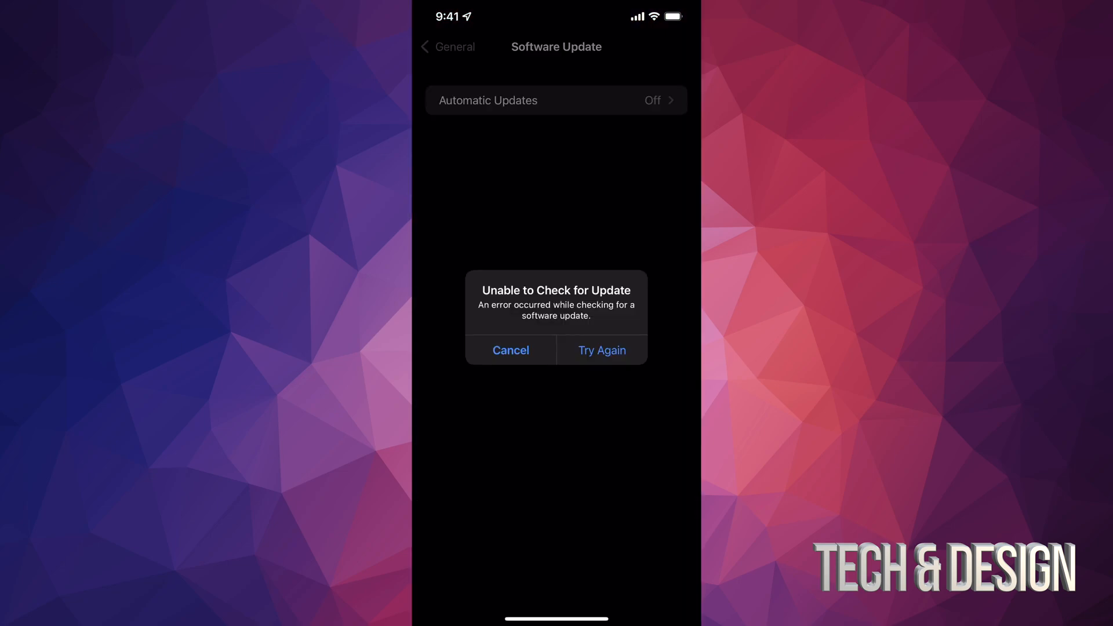
click(600, 350)
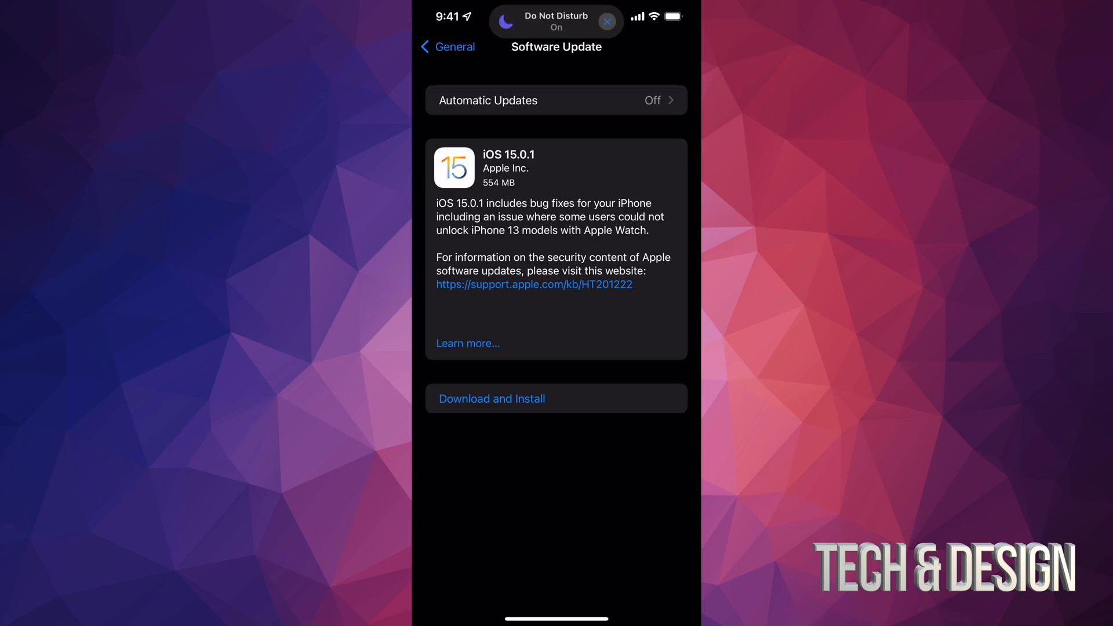
- Start Download and Install for iOS 15.0.1
click(491, 398)
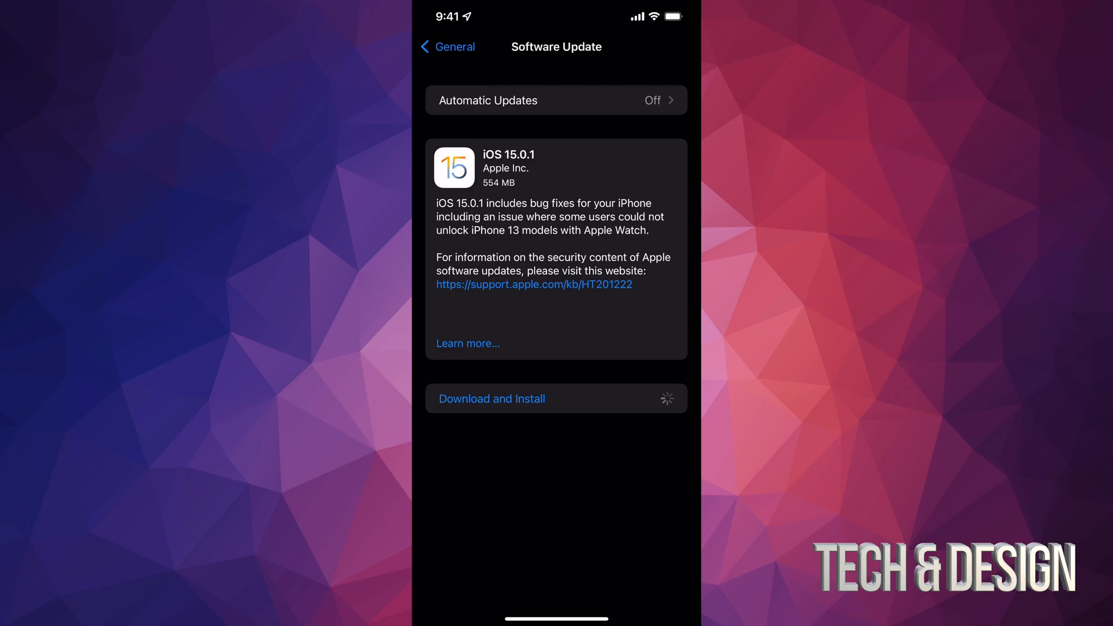
click(491, 398)
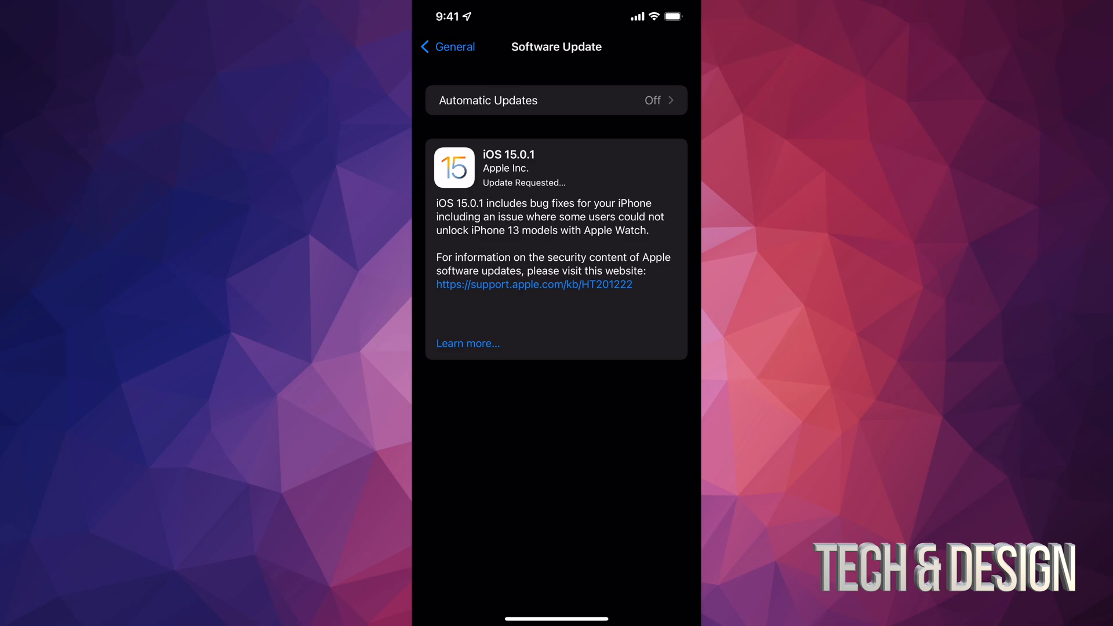